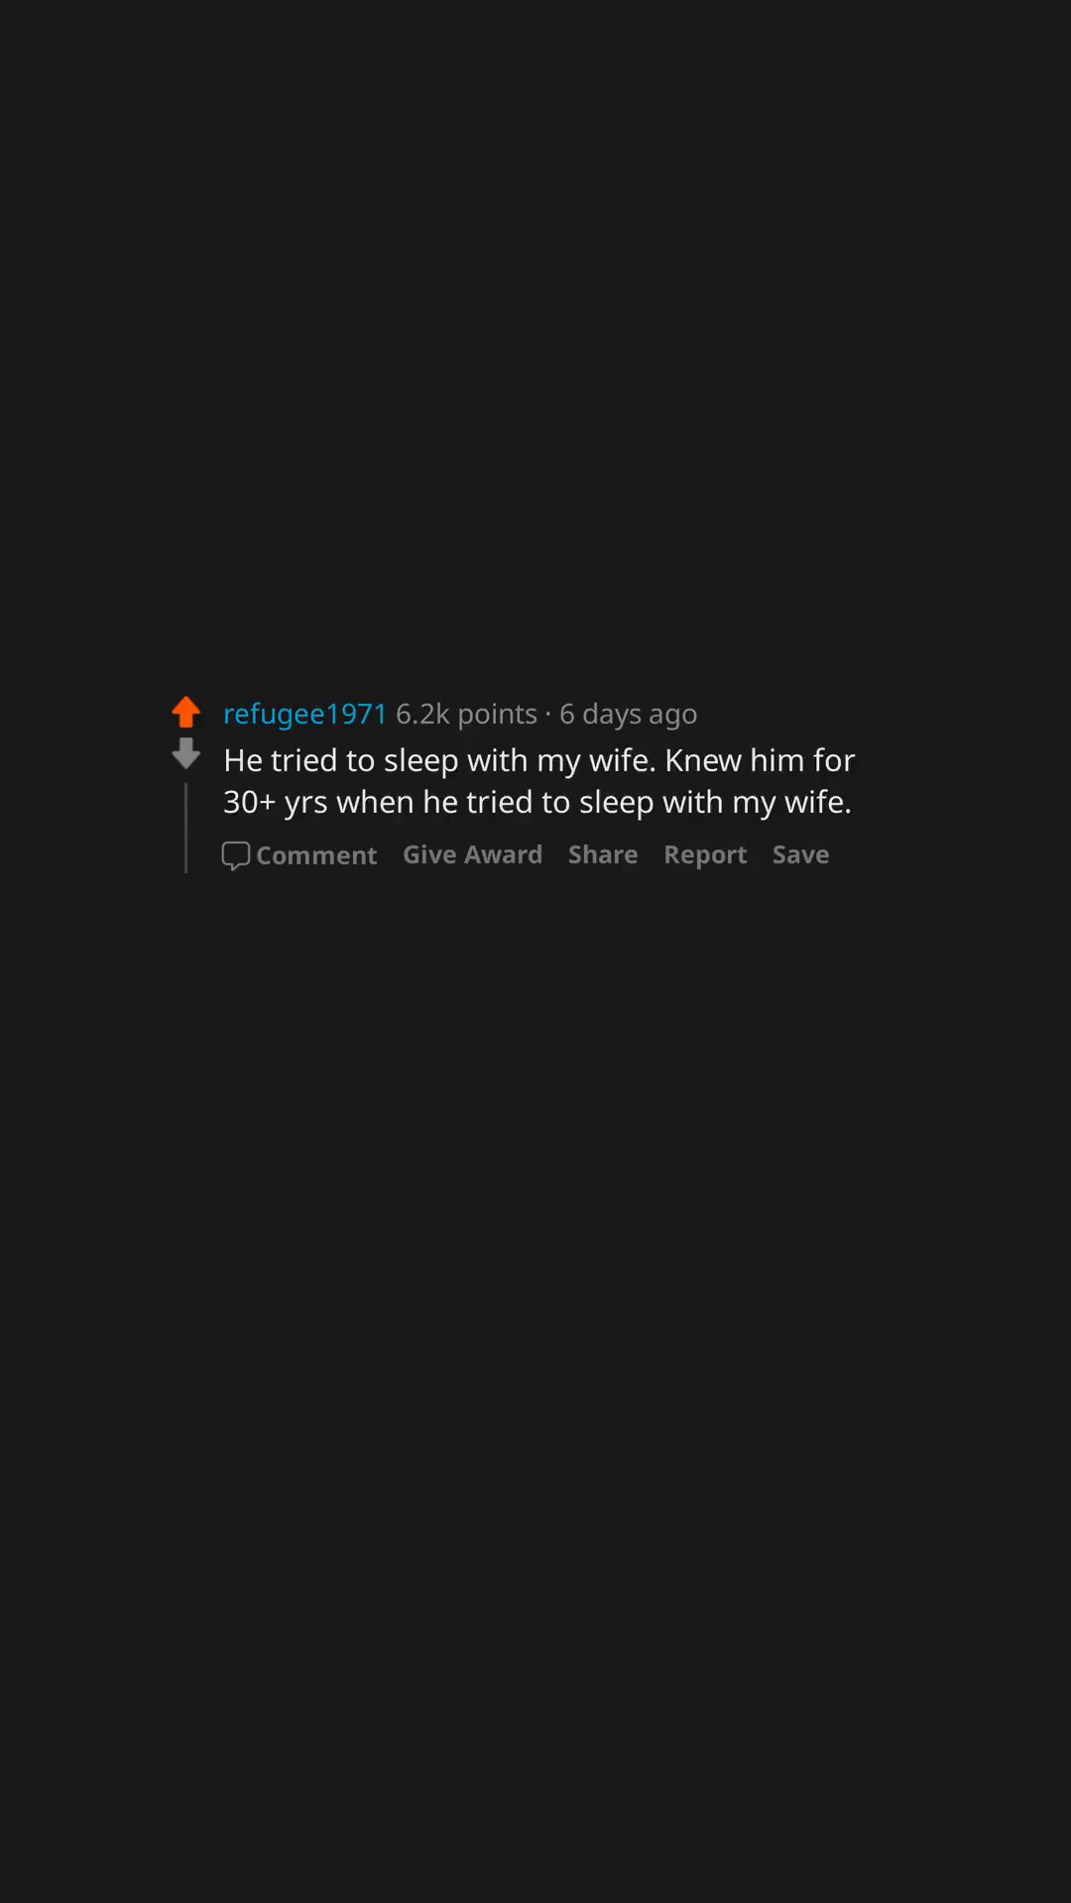
scroll(up, 3)
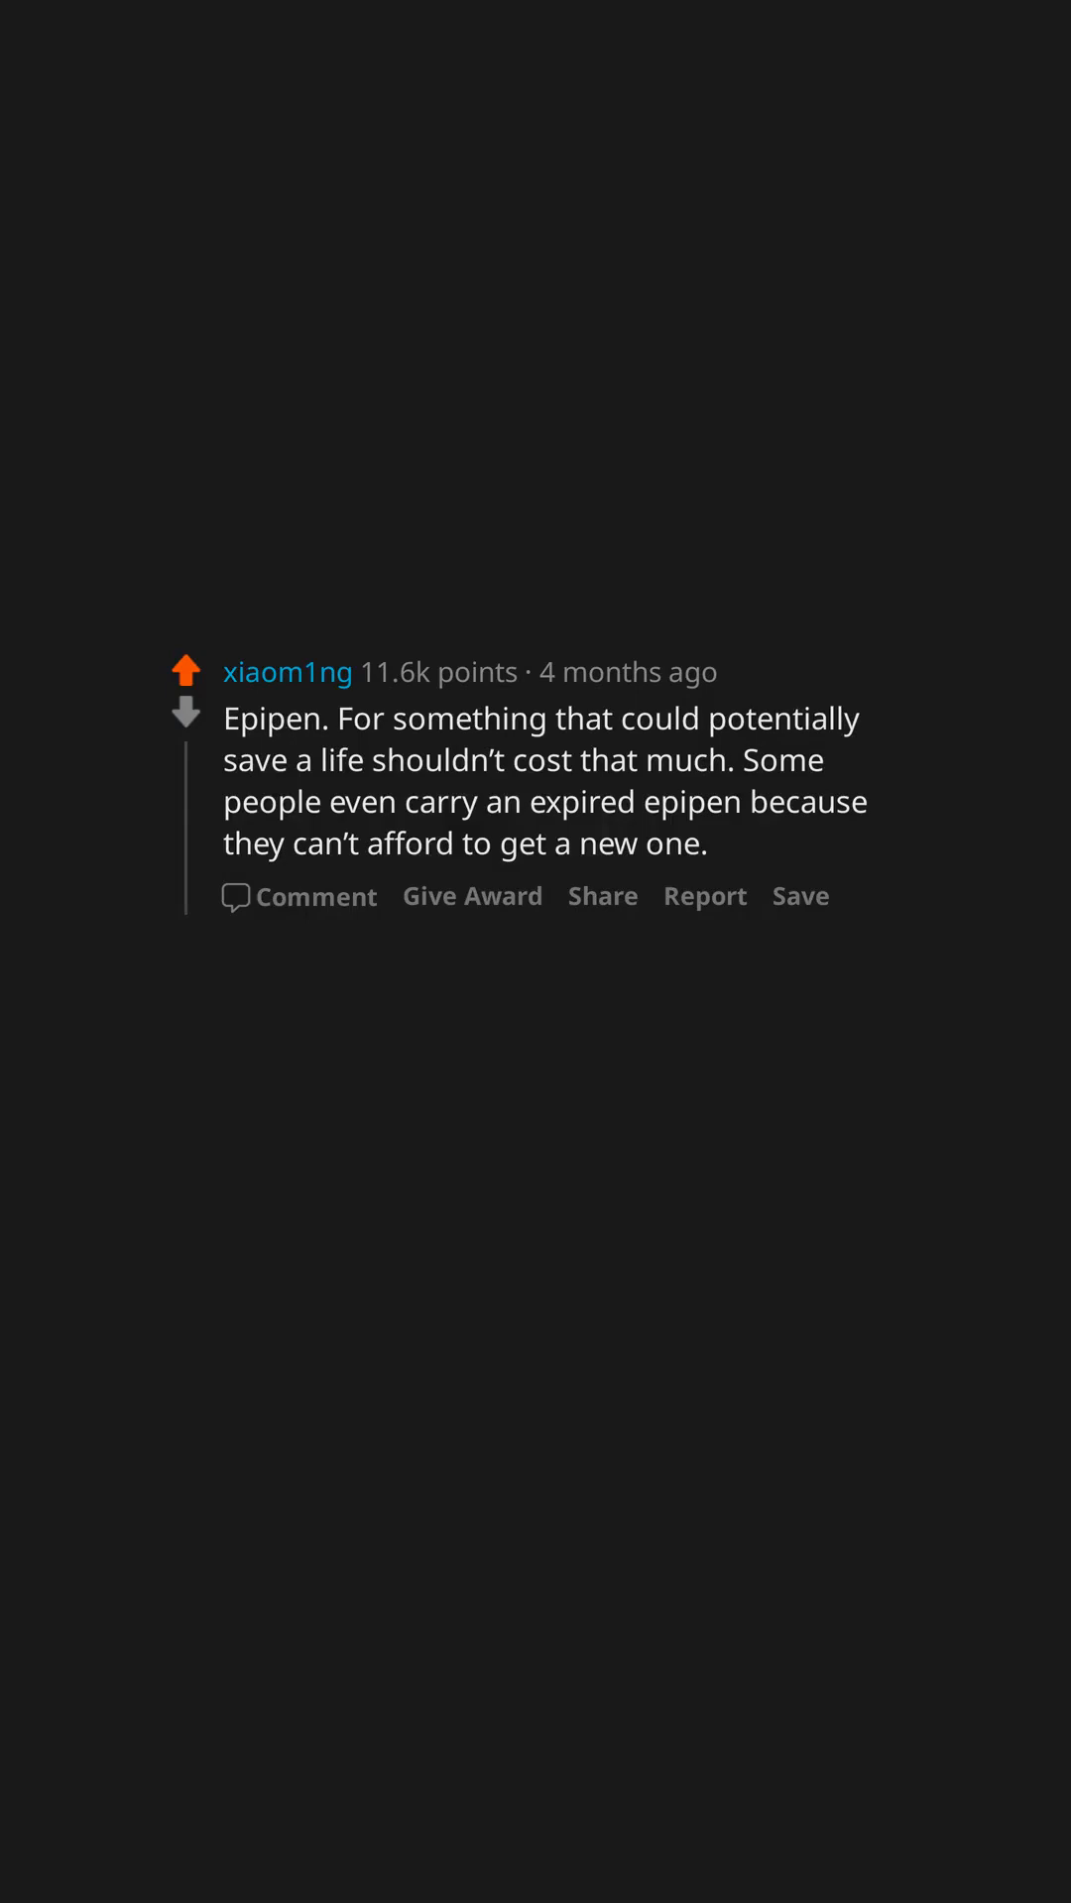
scroll(up, 3)
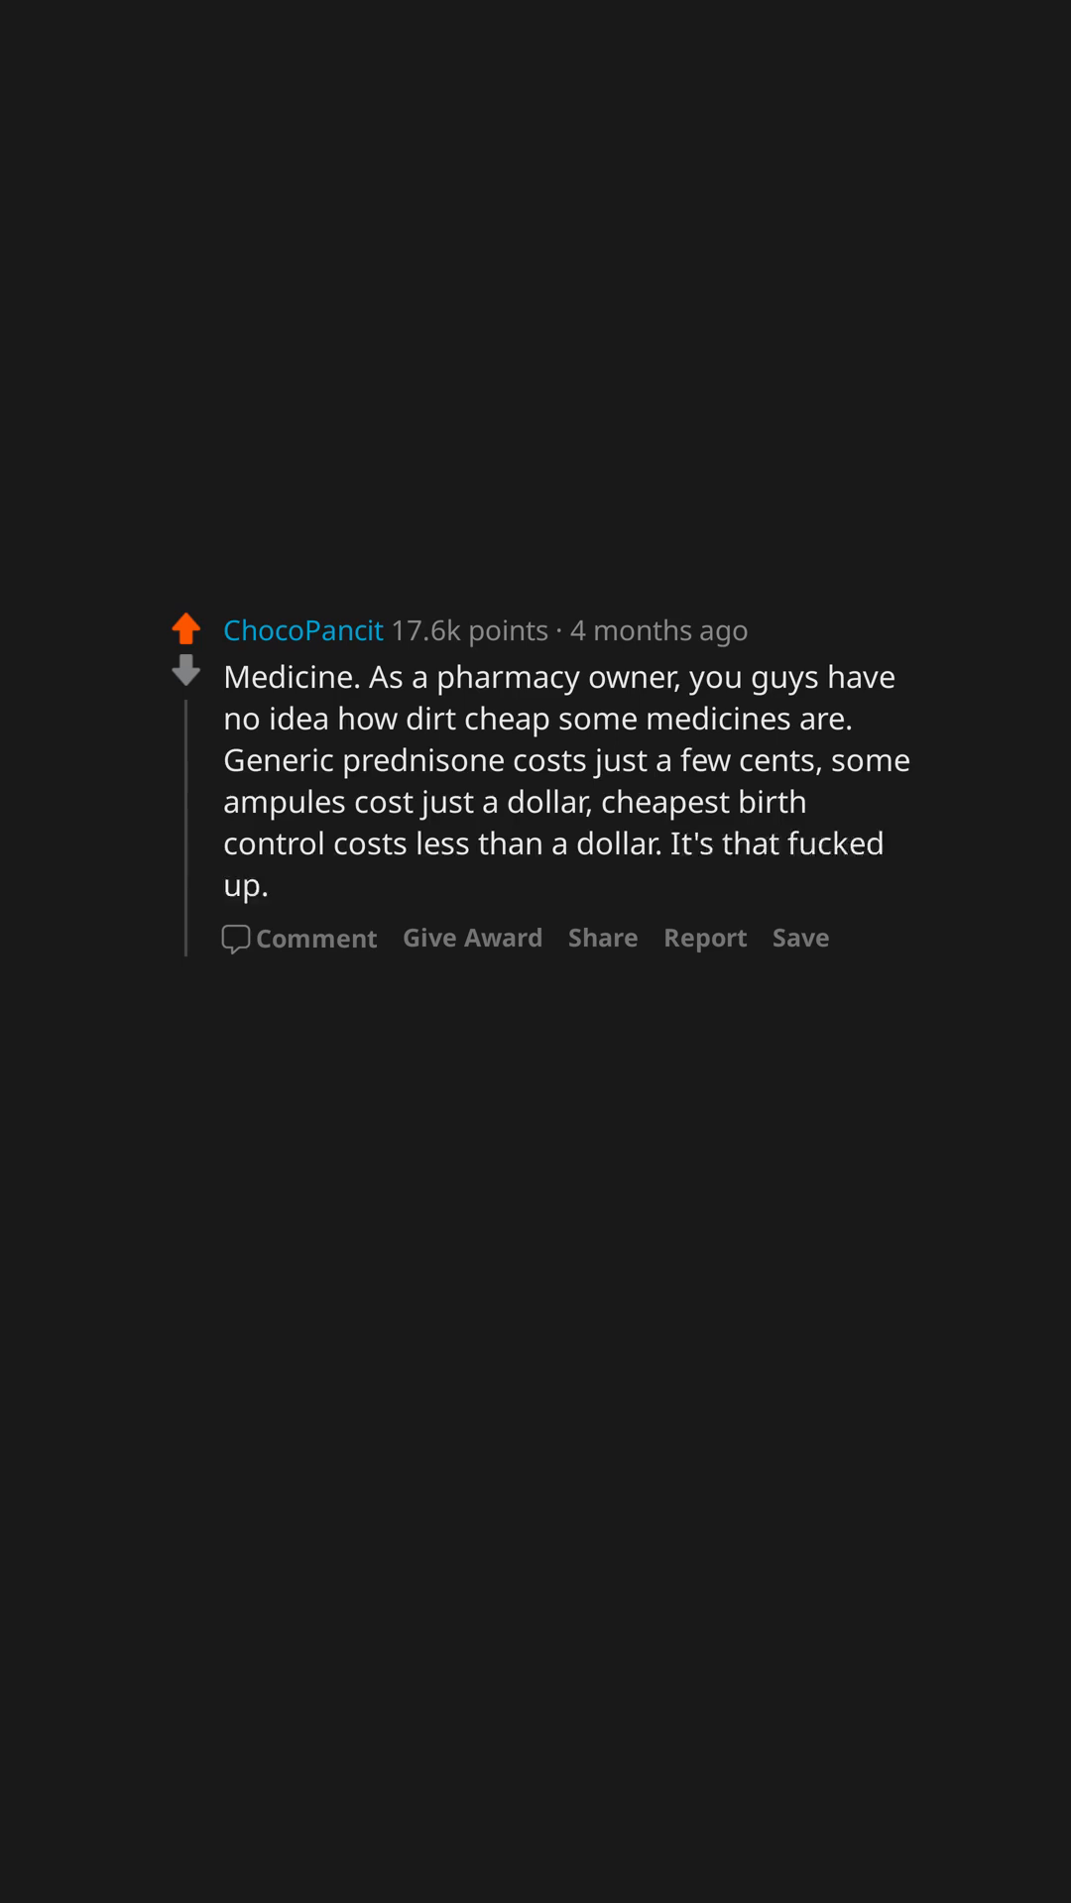
scroll(up, 3)
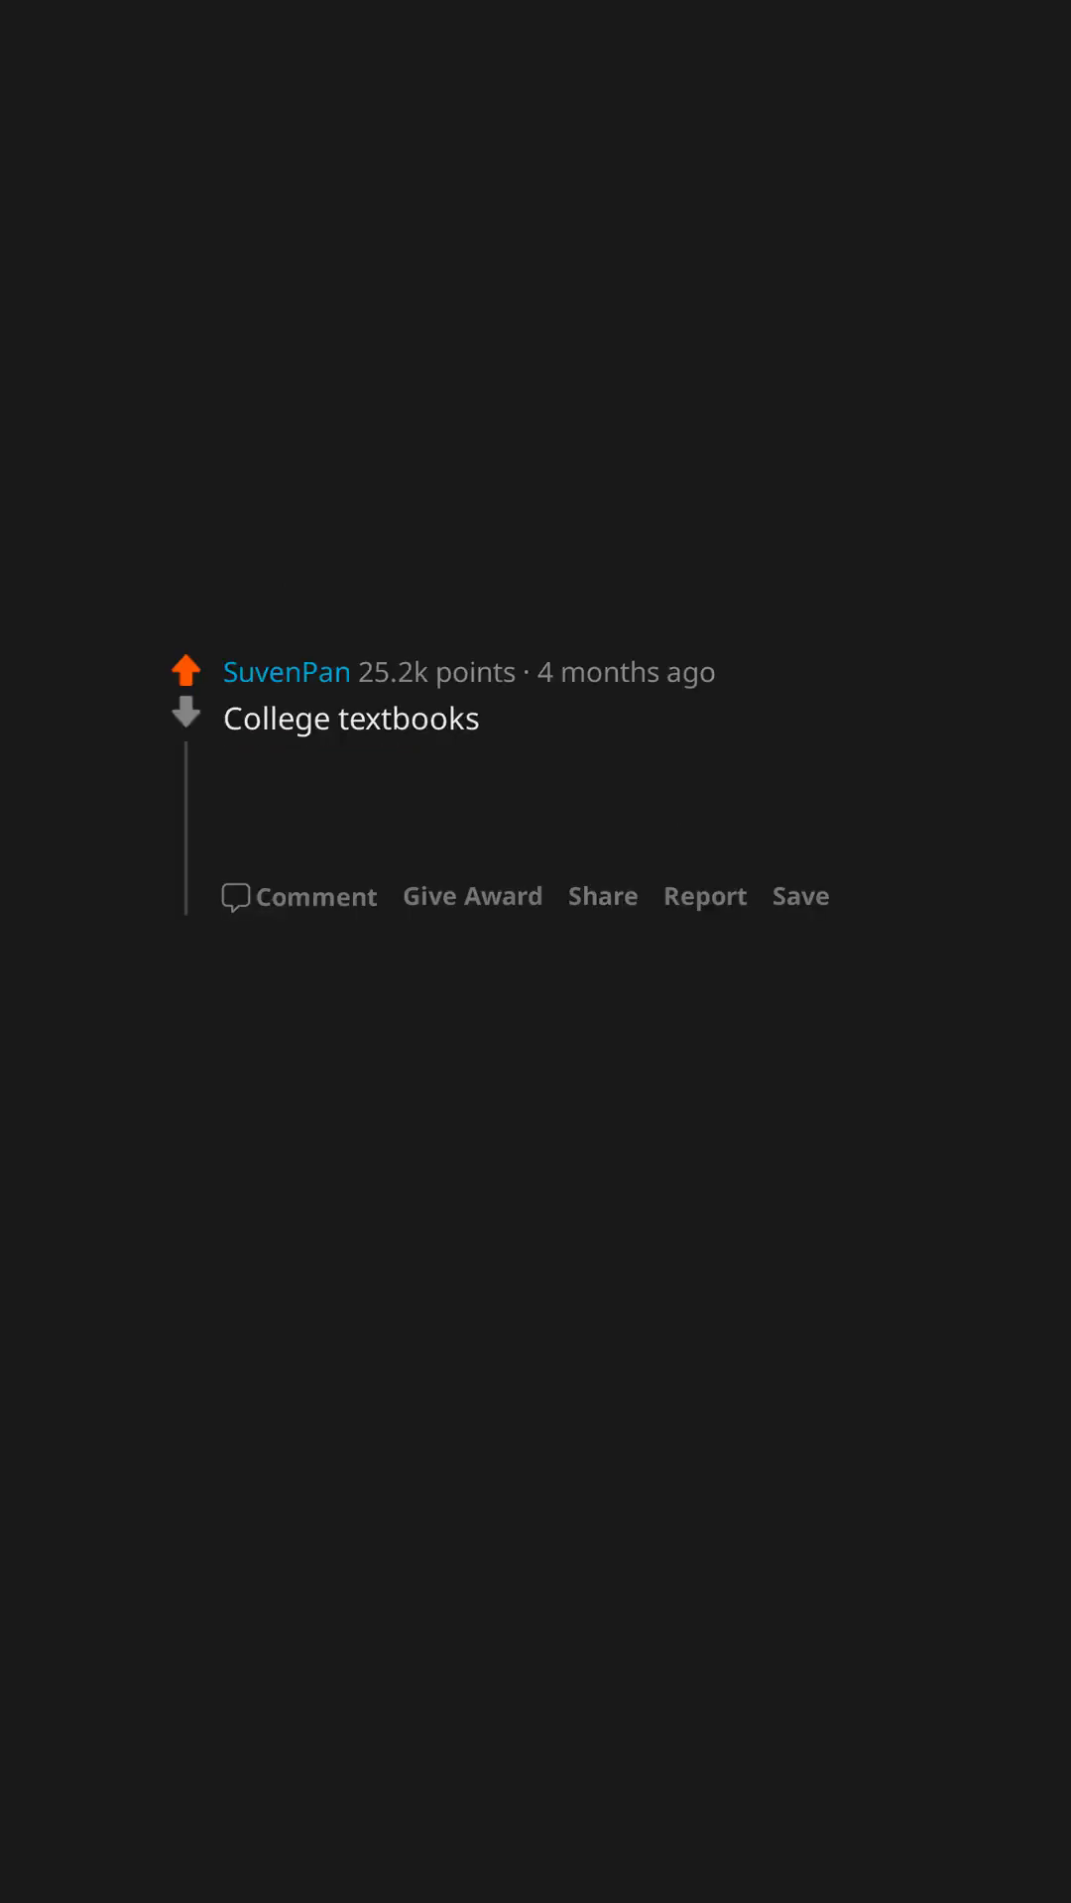
click(377, 693)
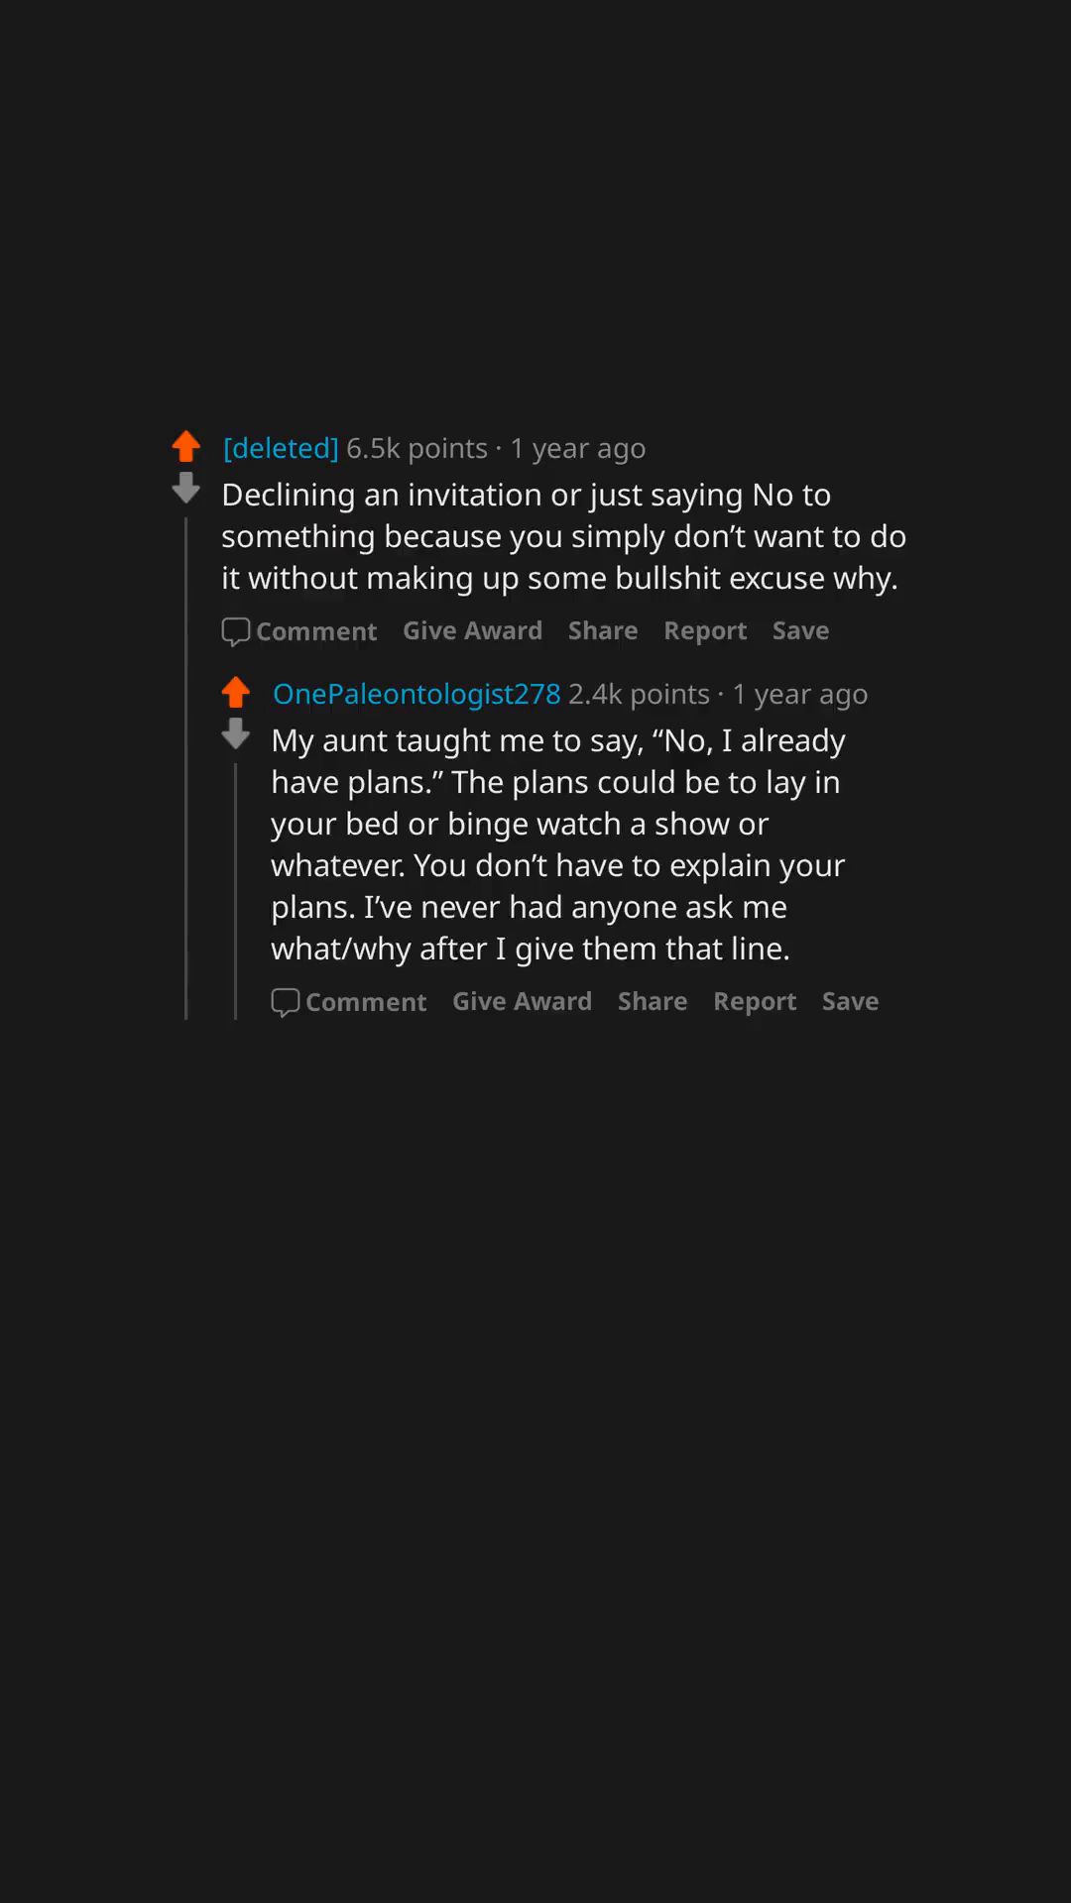
scroll(down, 3)
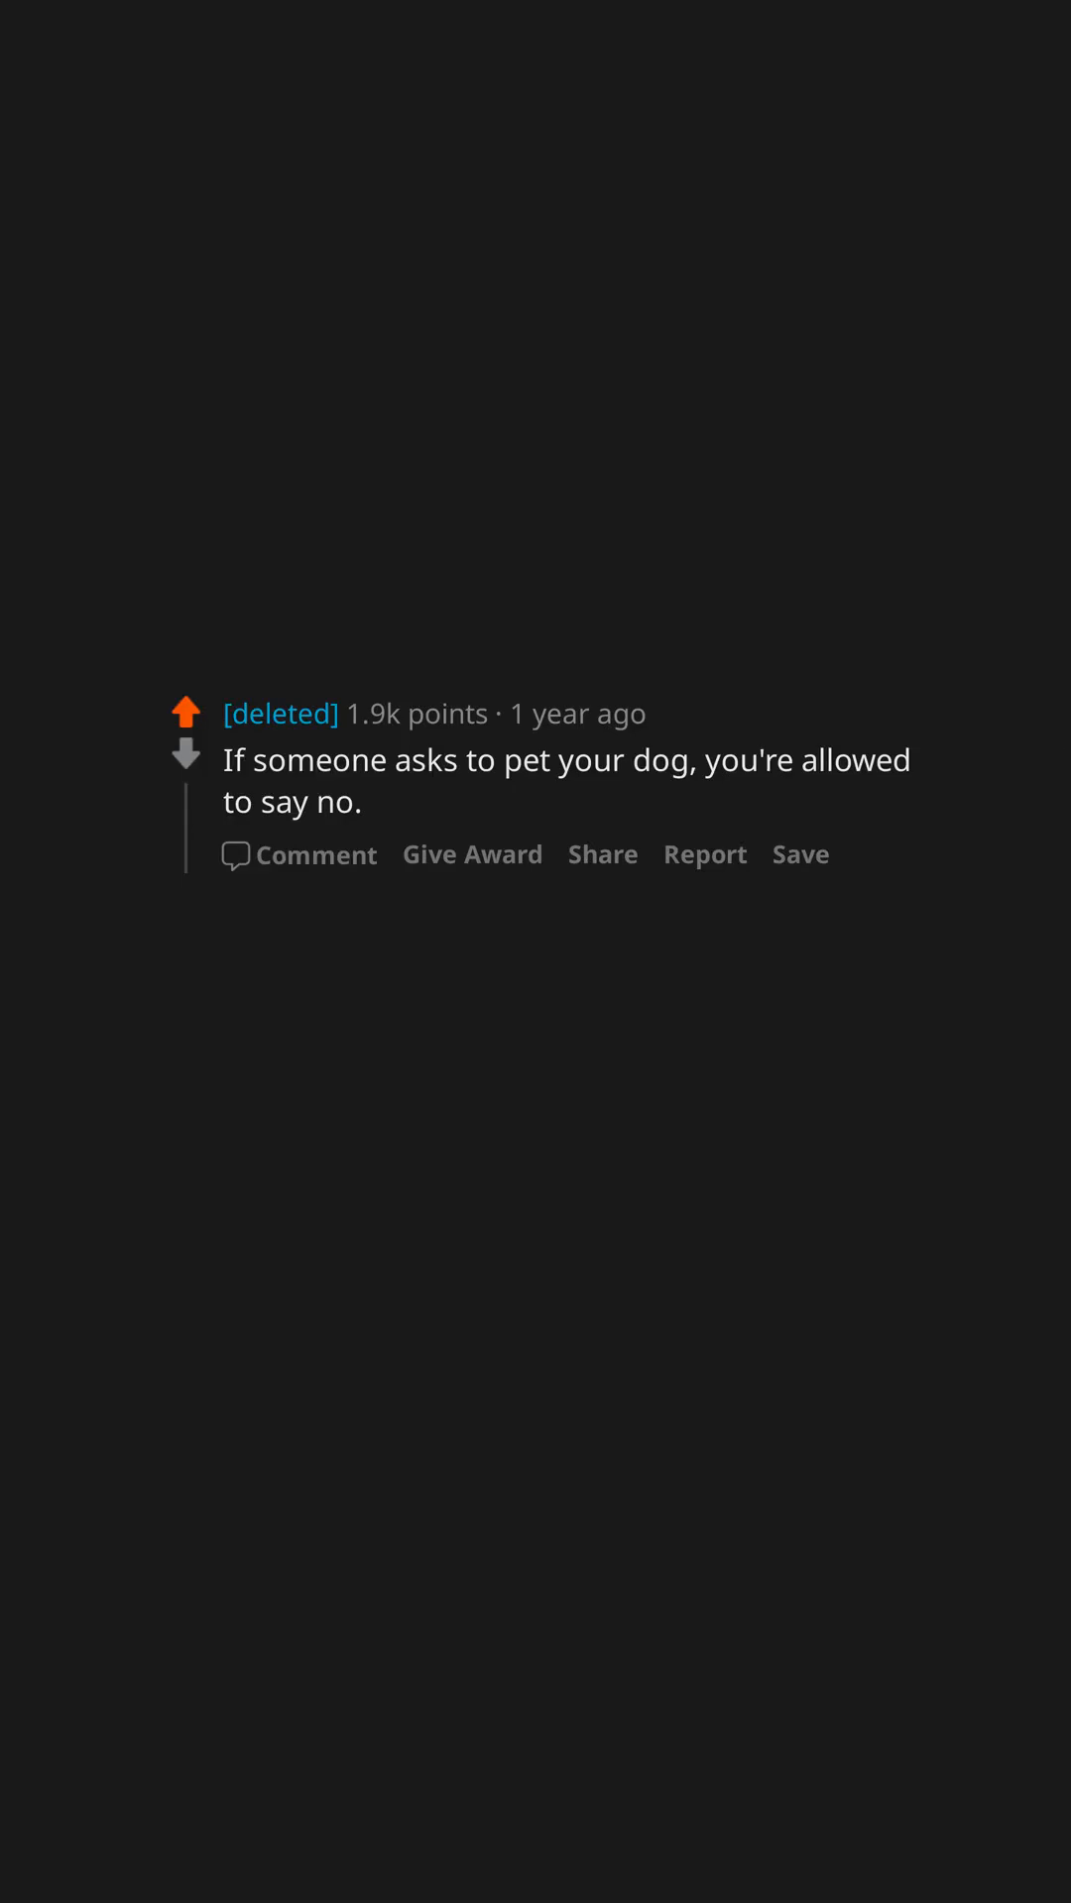